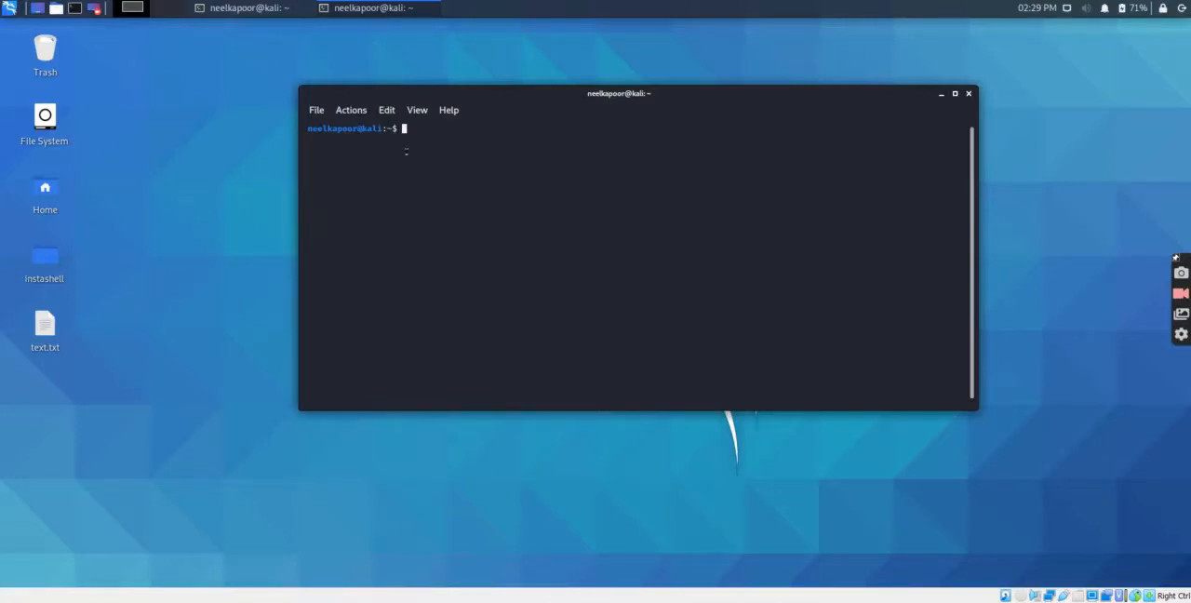
- Run ifconfig to show eth0 with its NAT 10.0.2.15 address
type("ifconfig")
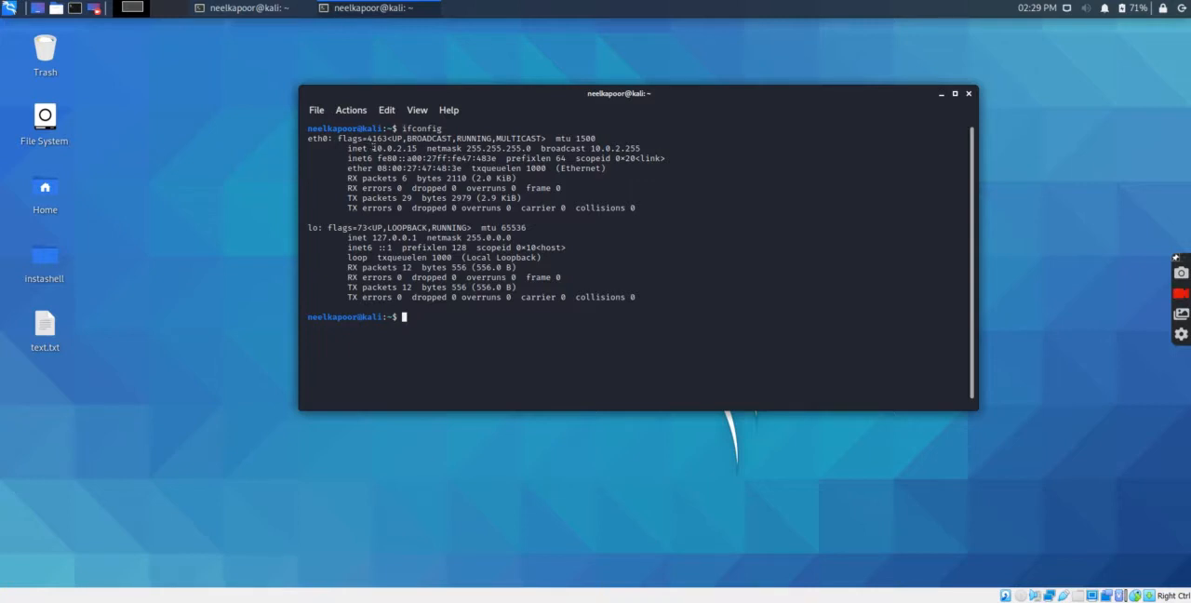
double_click(380, 149)
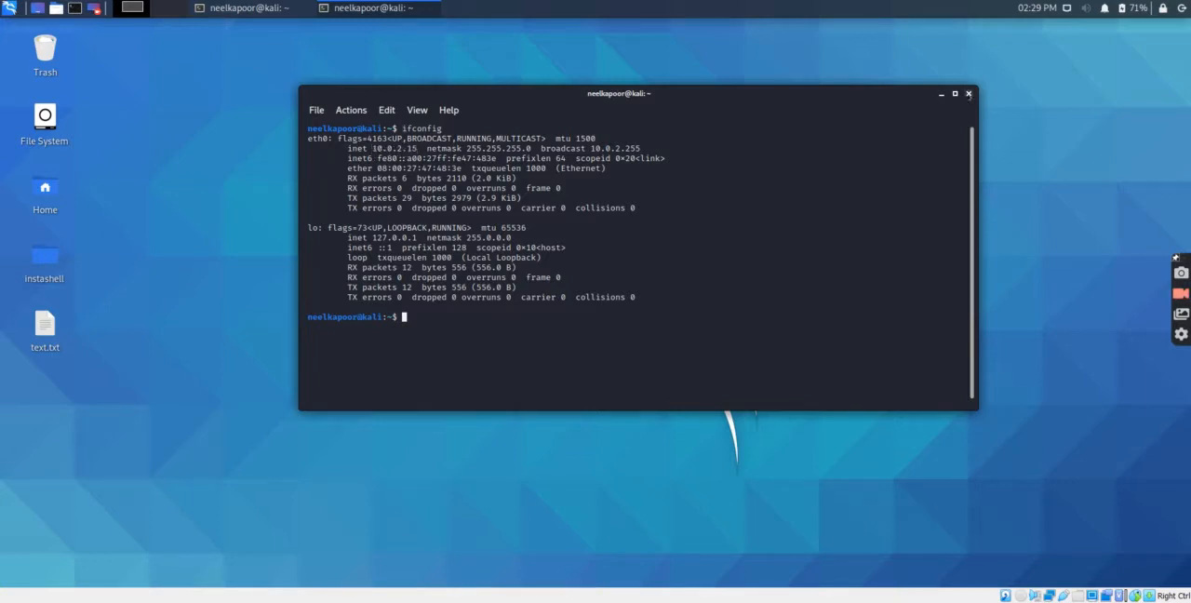
- Shut down the Kali machine from the log-out dialog
left_click(968, 94)
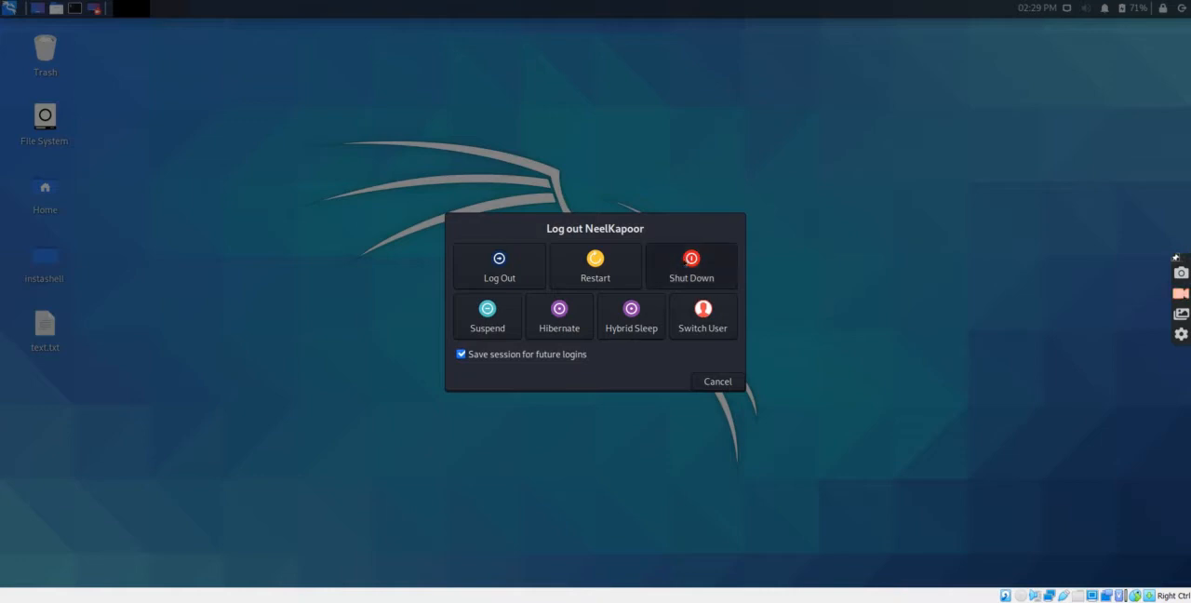
left_click(499, 264)
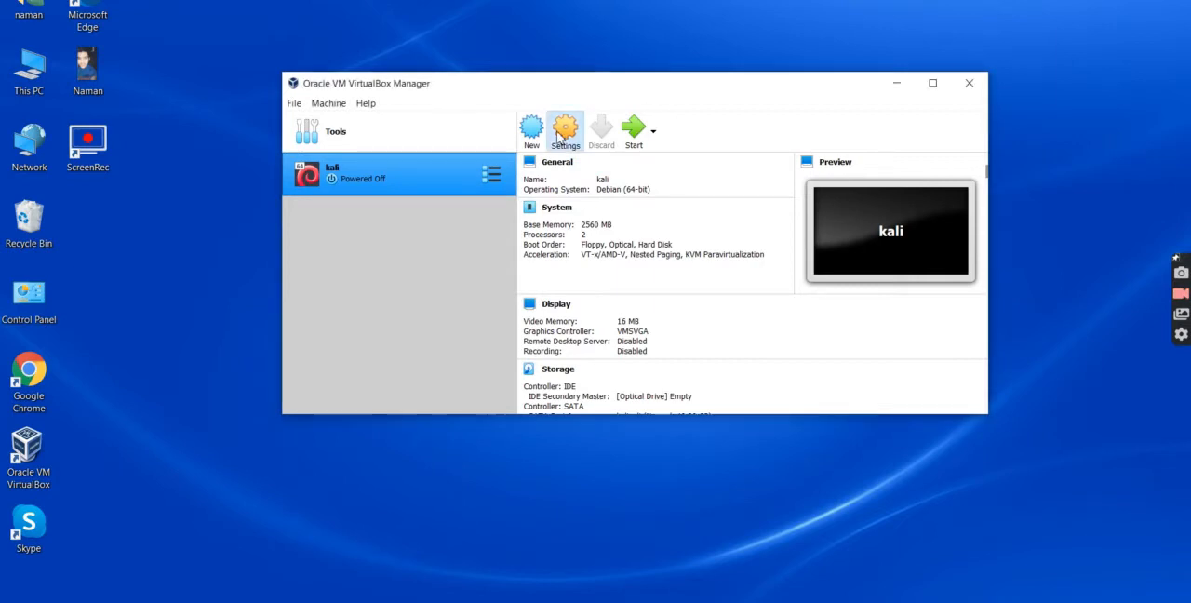
- Attach the kali machine's Adapter 1 as a Bridged Adapter on the wireless host adapter
left_click(565, 127)
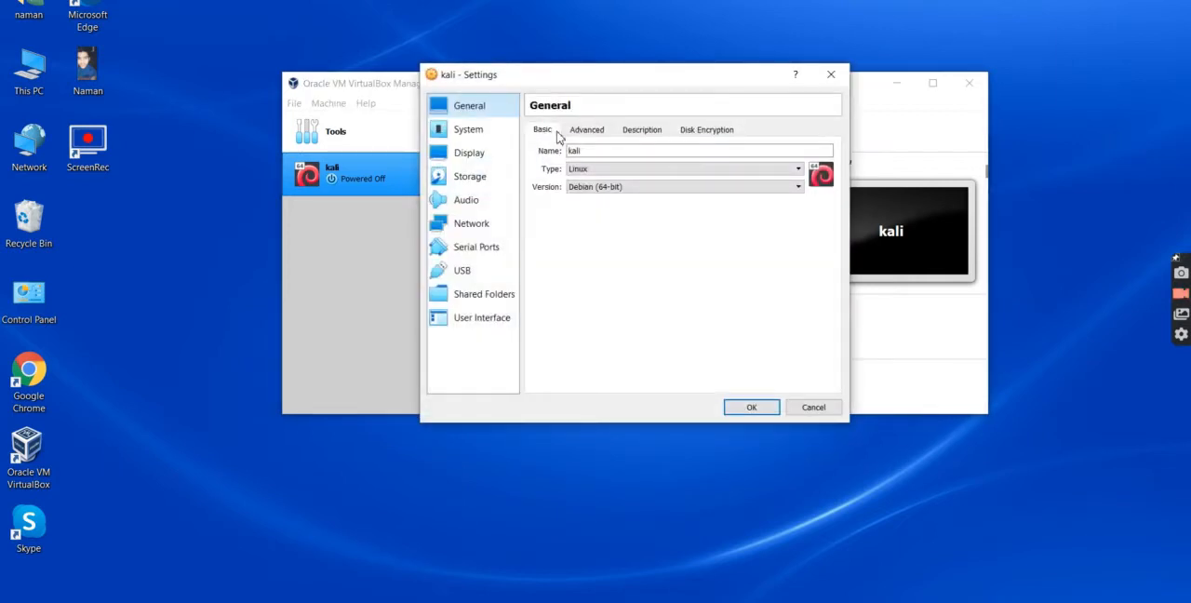
left_click(471, 222)
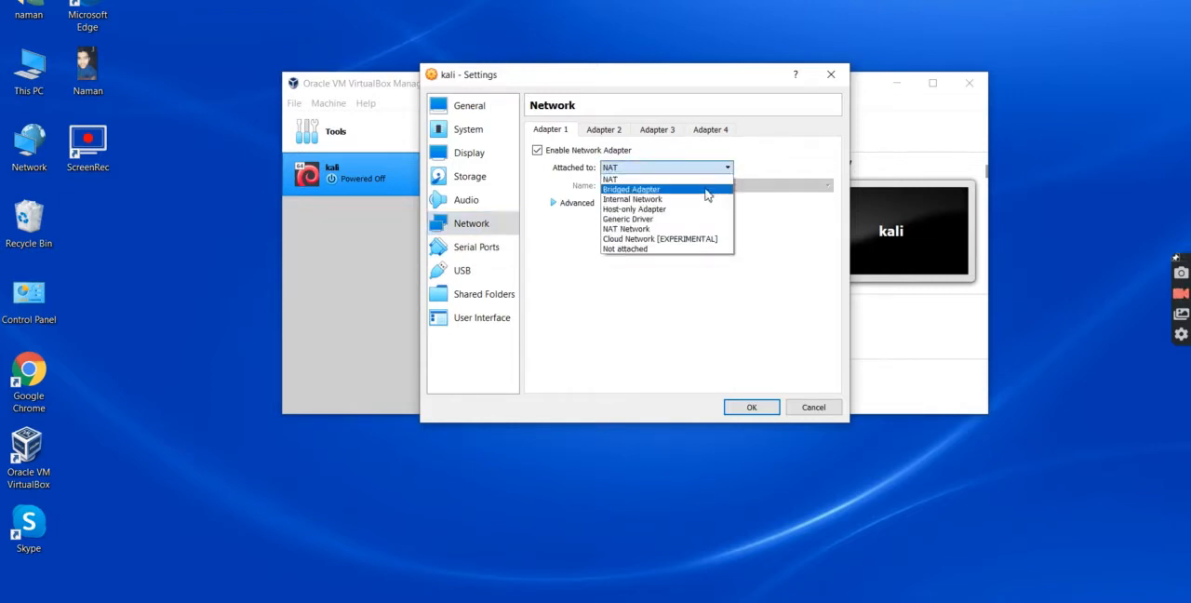
left_click(633, 190)
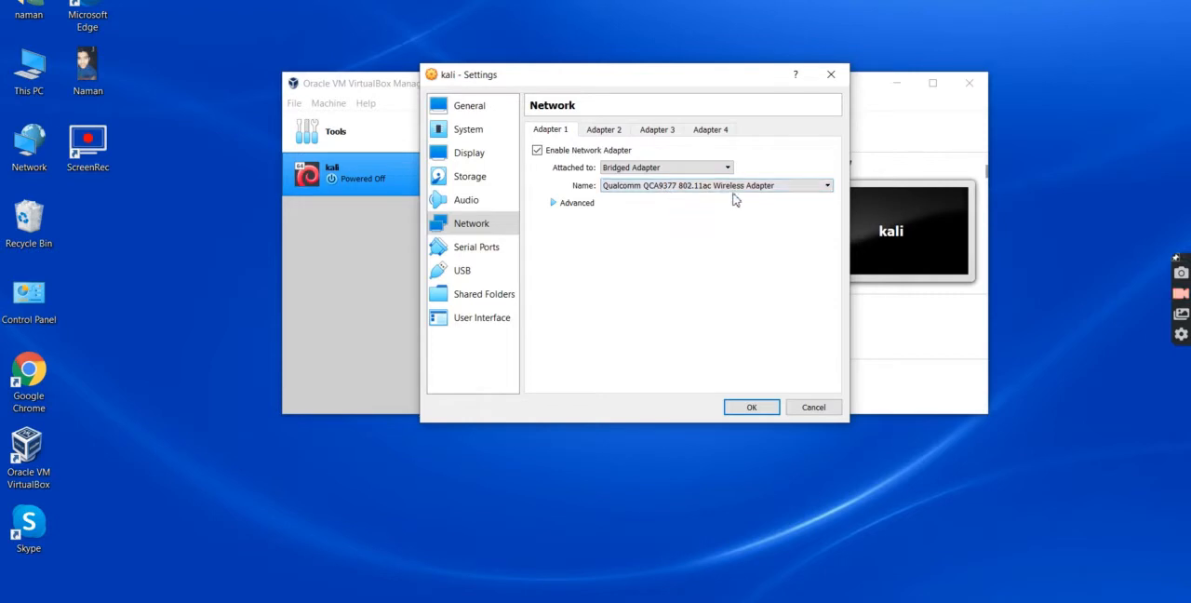
left_click(825, 185)
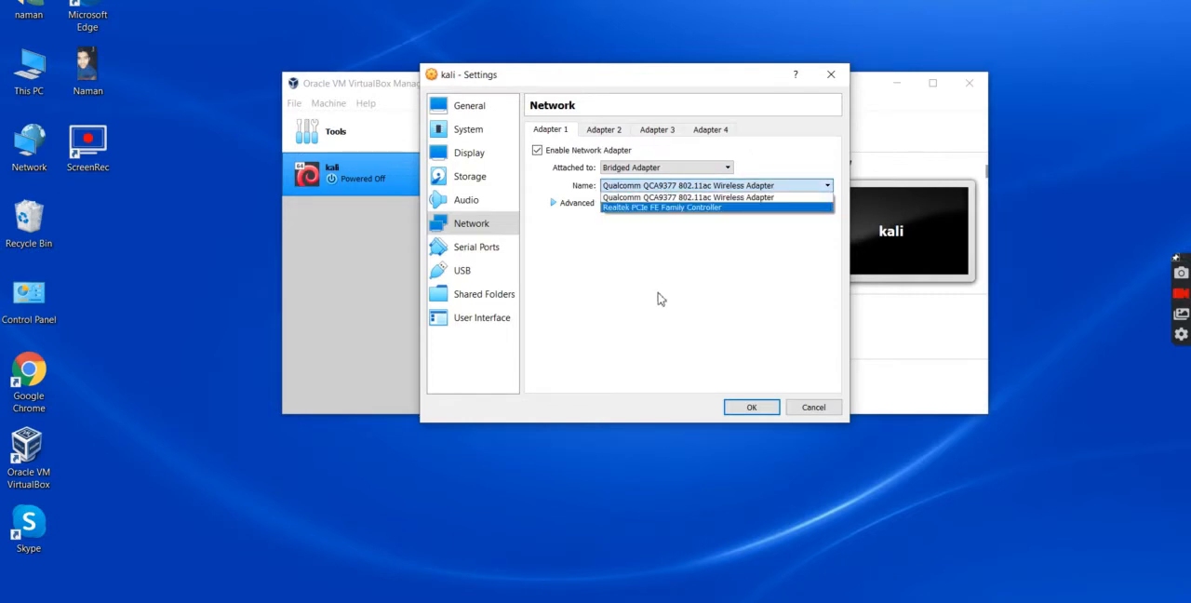
left_click(711, 197)
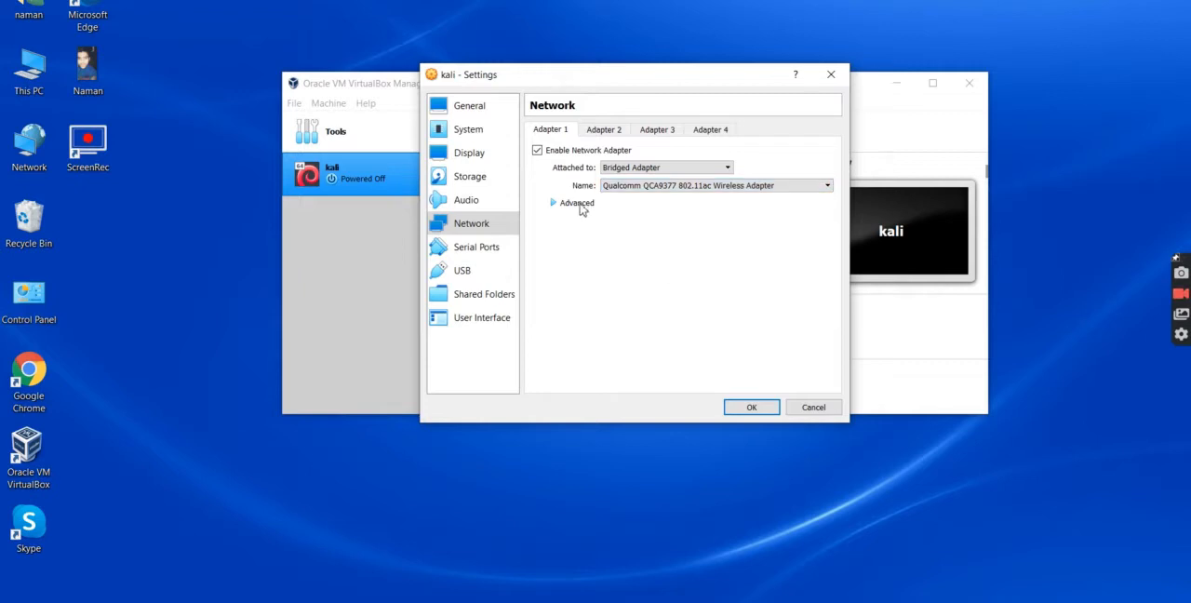
- Set the adapter's Promiscuous Mode to Allow All and apply the network settings
left_click(555, 203)
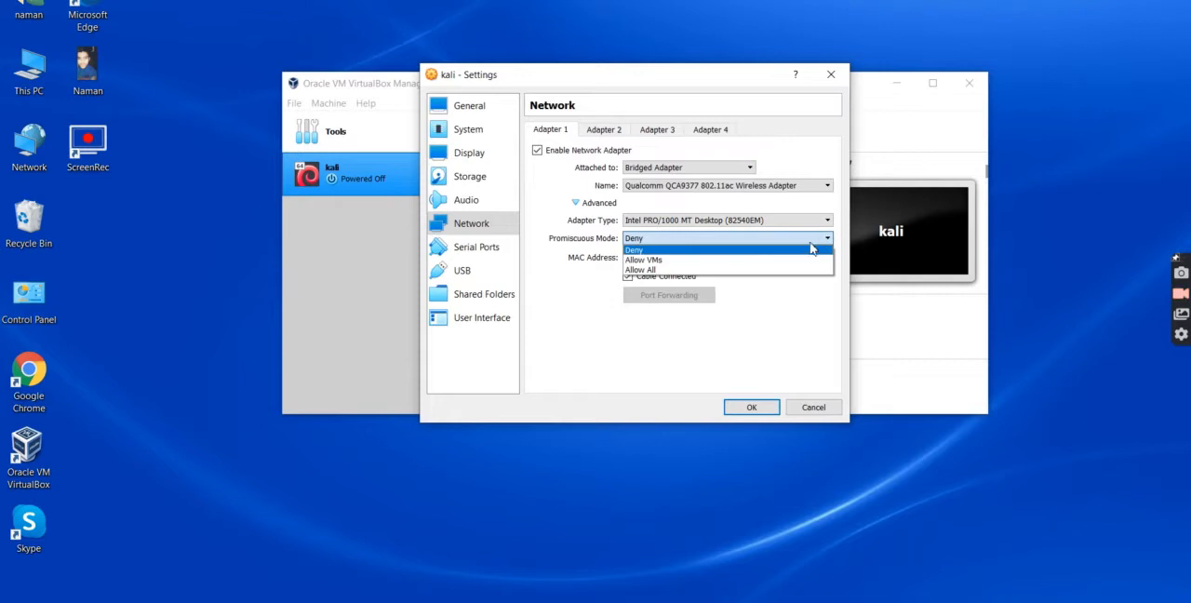
left_click(639, 268)
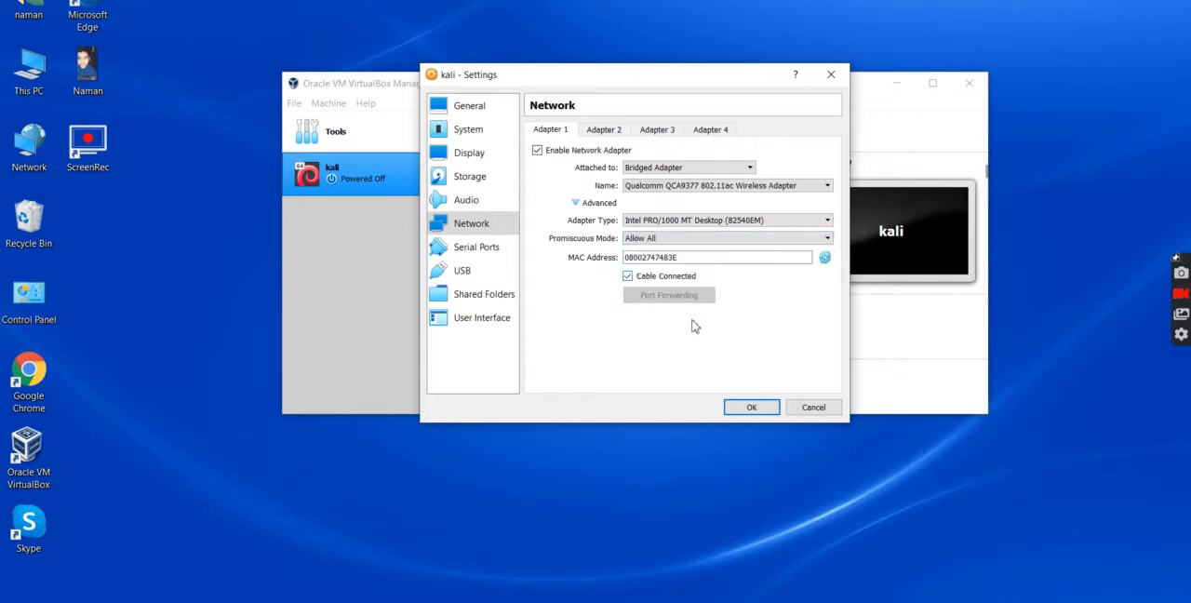
left_click(752, 406)
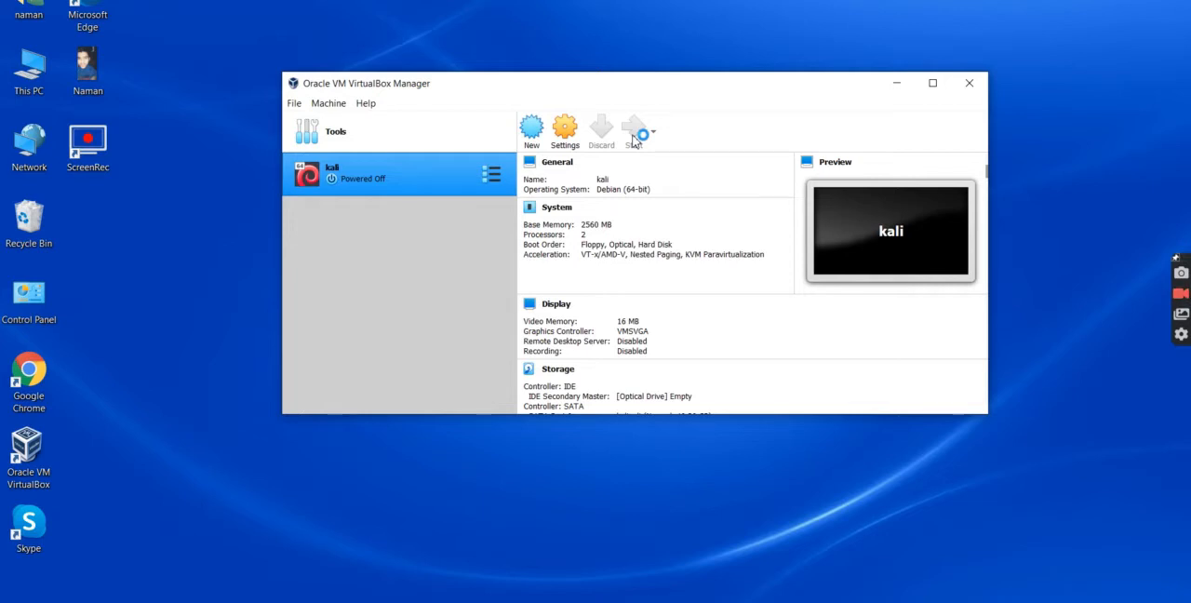
- Start the kali VM and log in as neelkapo to reach the desktop
left_click(633, 127)
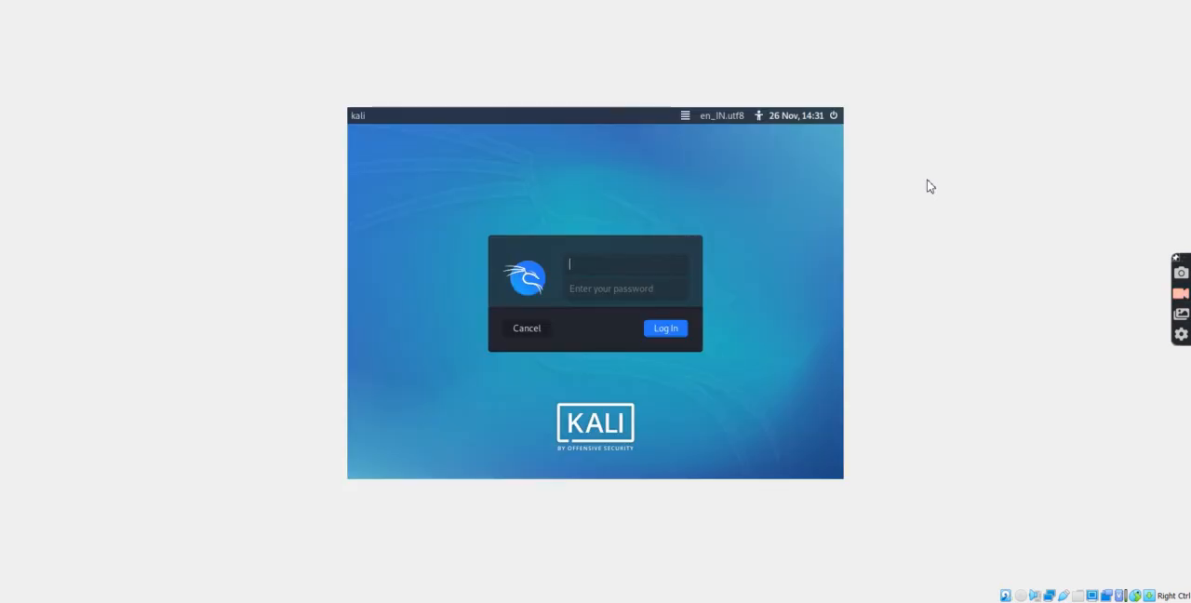
type("neelkapoor")
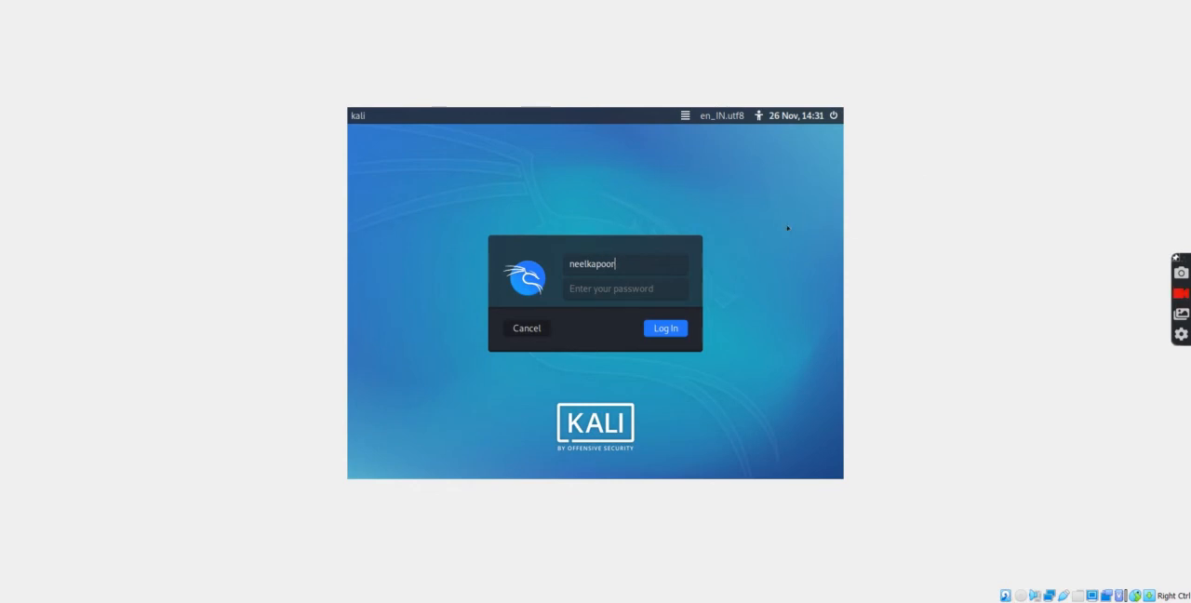
left_click(626, 289)
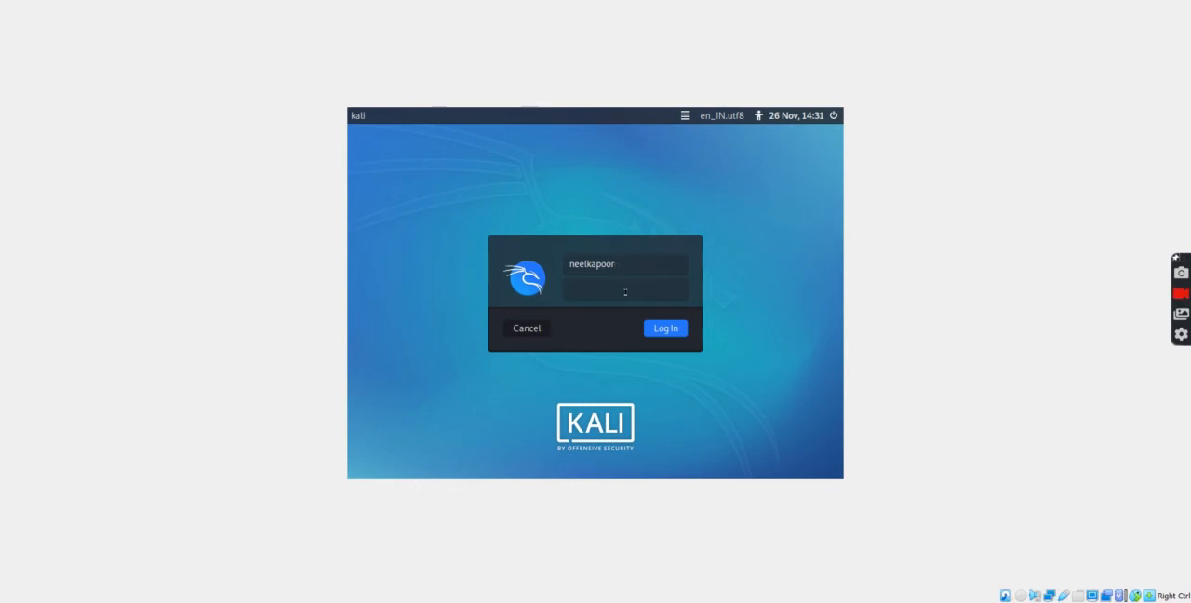
type("password")
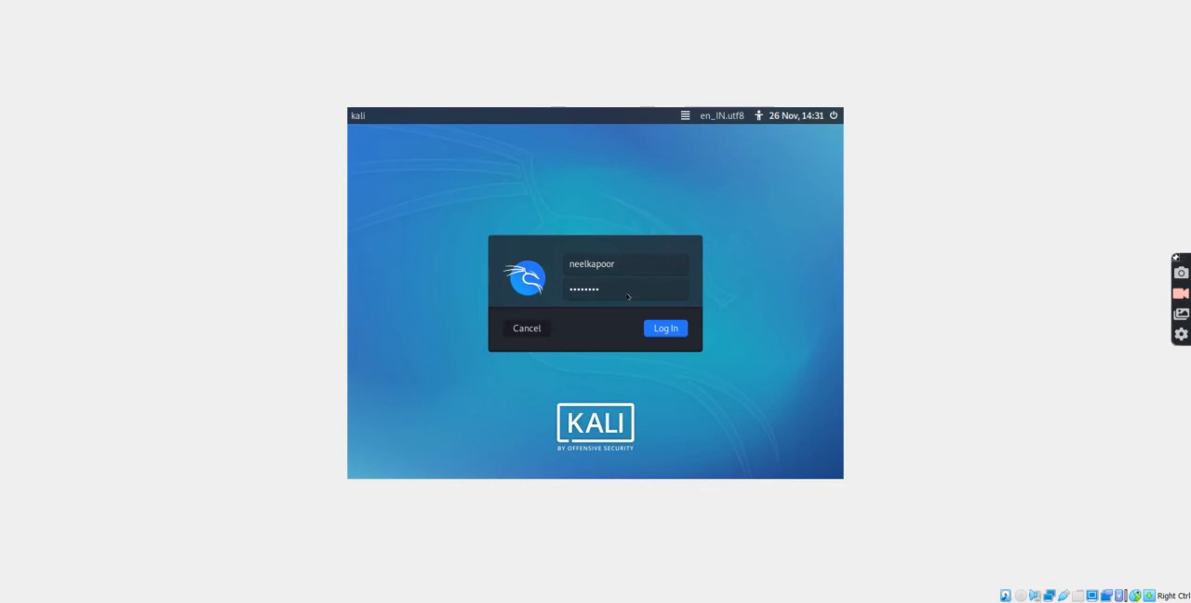
left_click(665, 327)
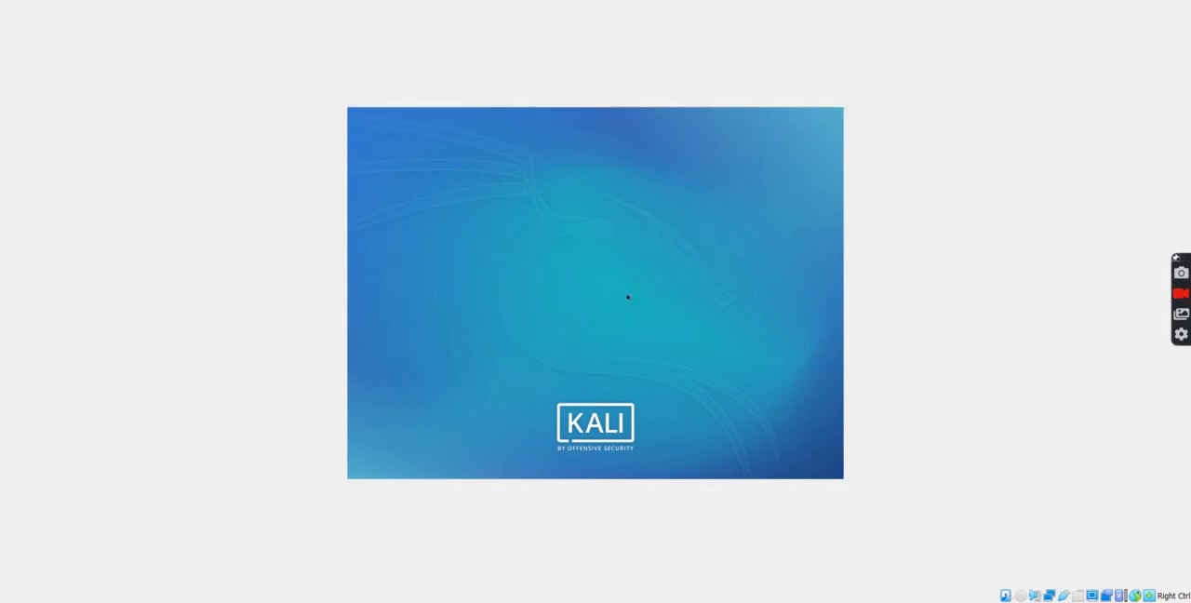
left_click(1180, 294)
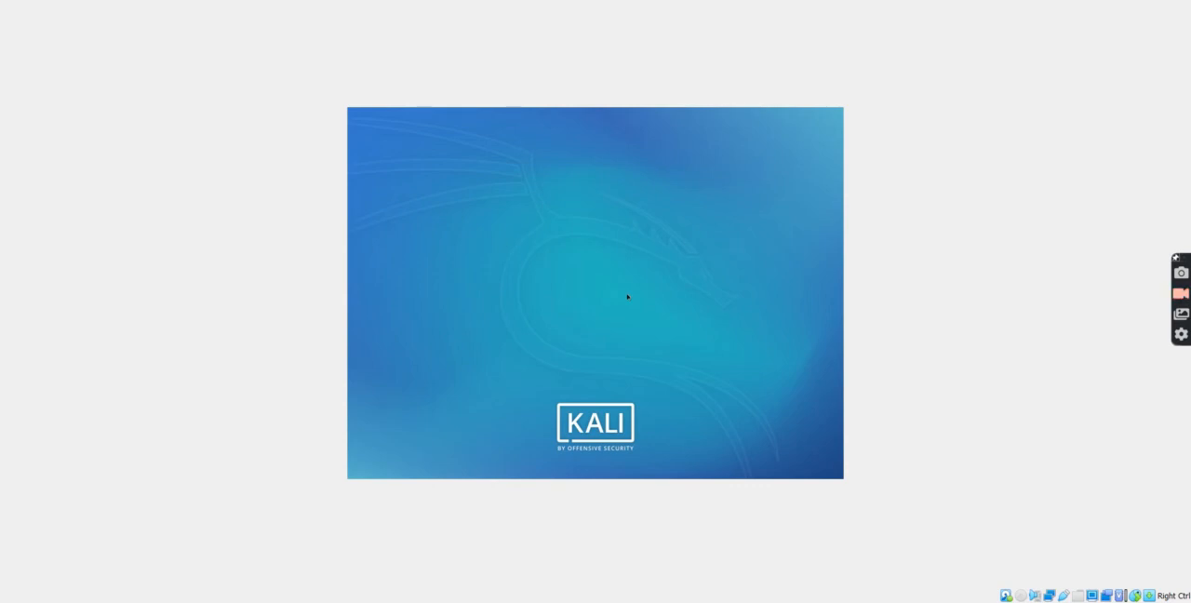
left_click(1182, 294)
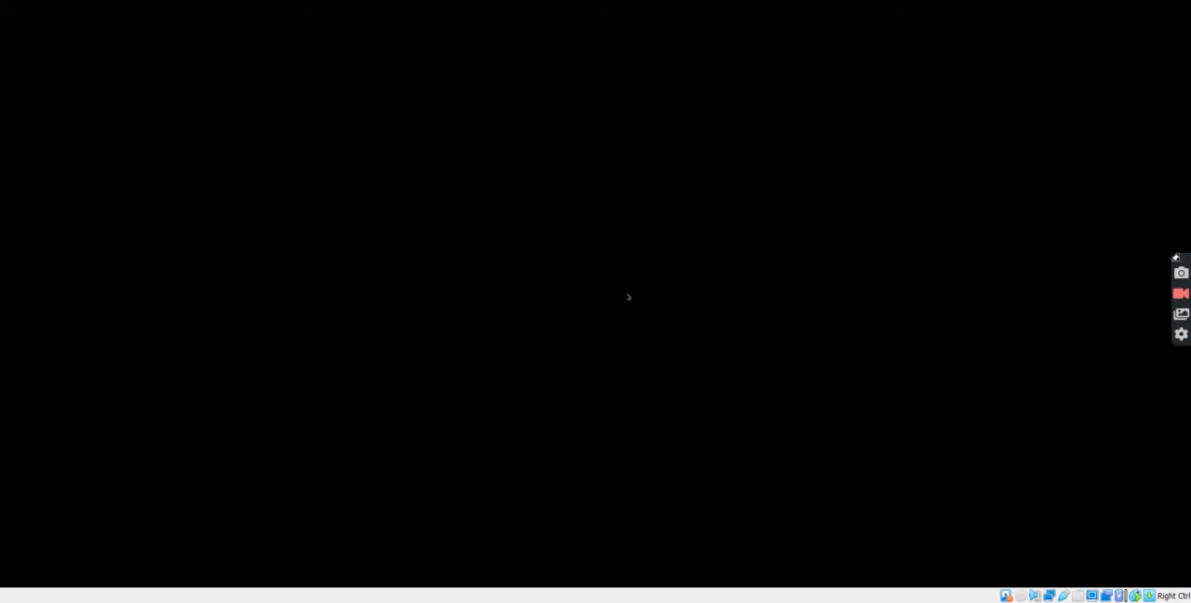
mouse_move(554, 286)
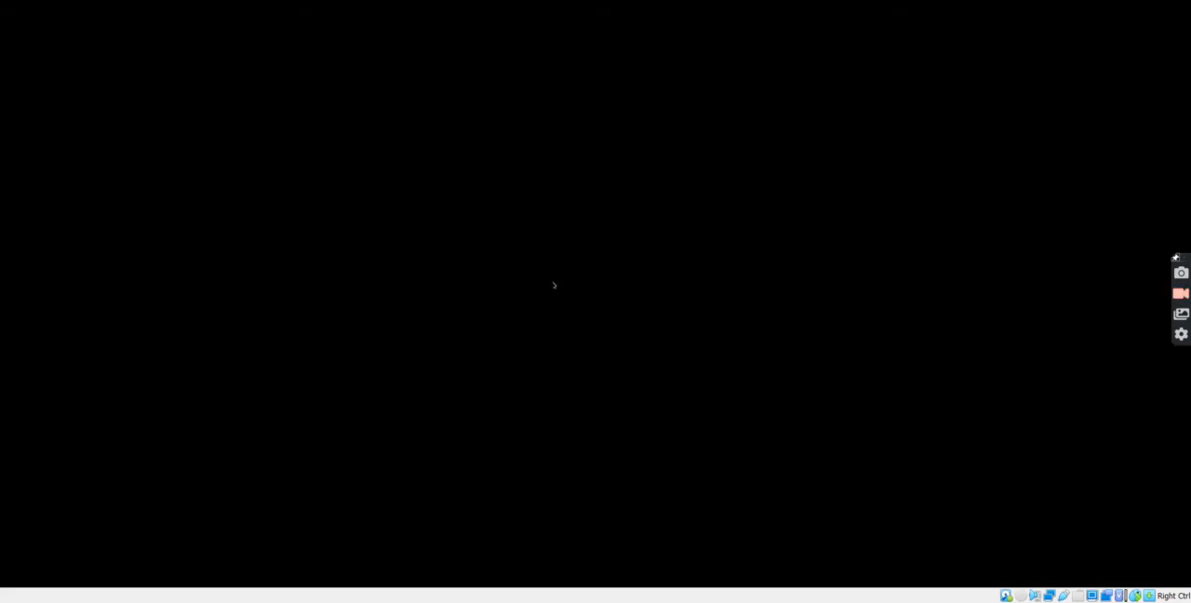
mouse_move(492, 307)
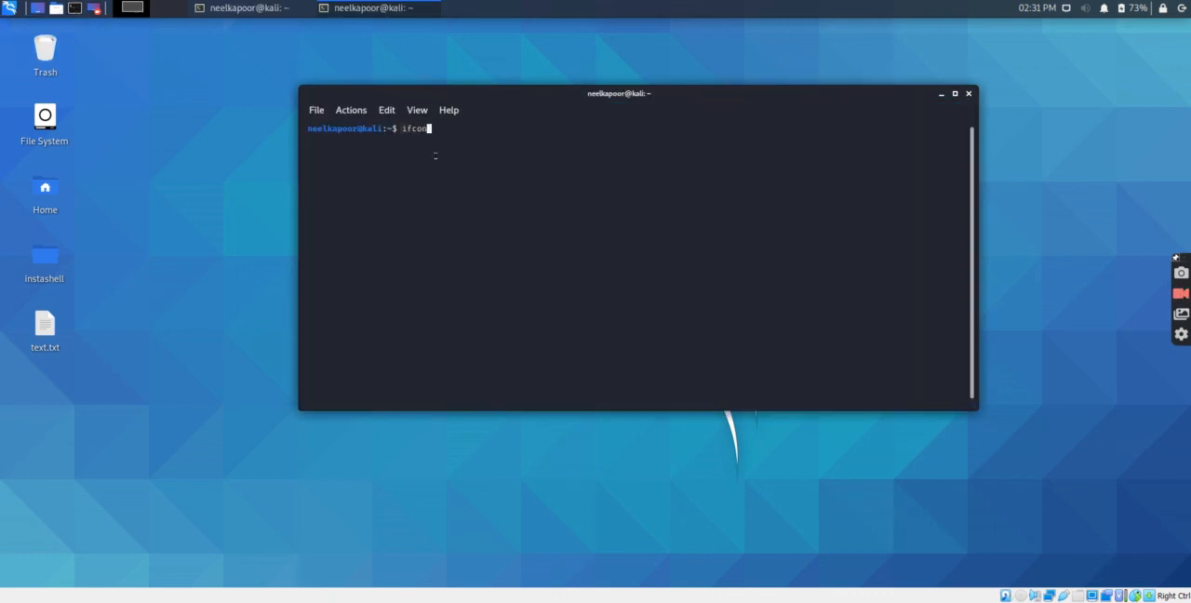
- Run ifconfig again so eth0 shows the 192.168.29.242 LAN address, then begin typing 'thanks fo'
key("Return")
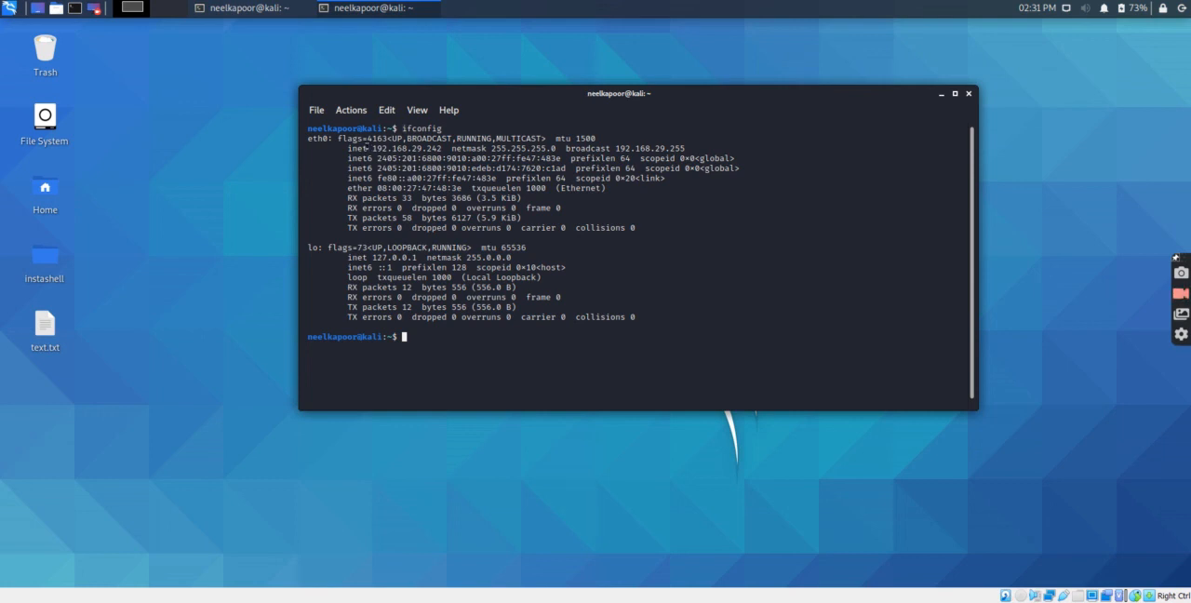
double_click(403, 147)
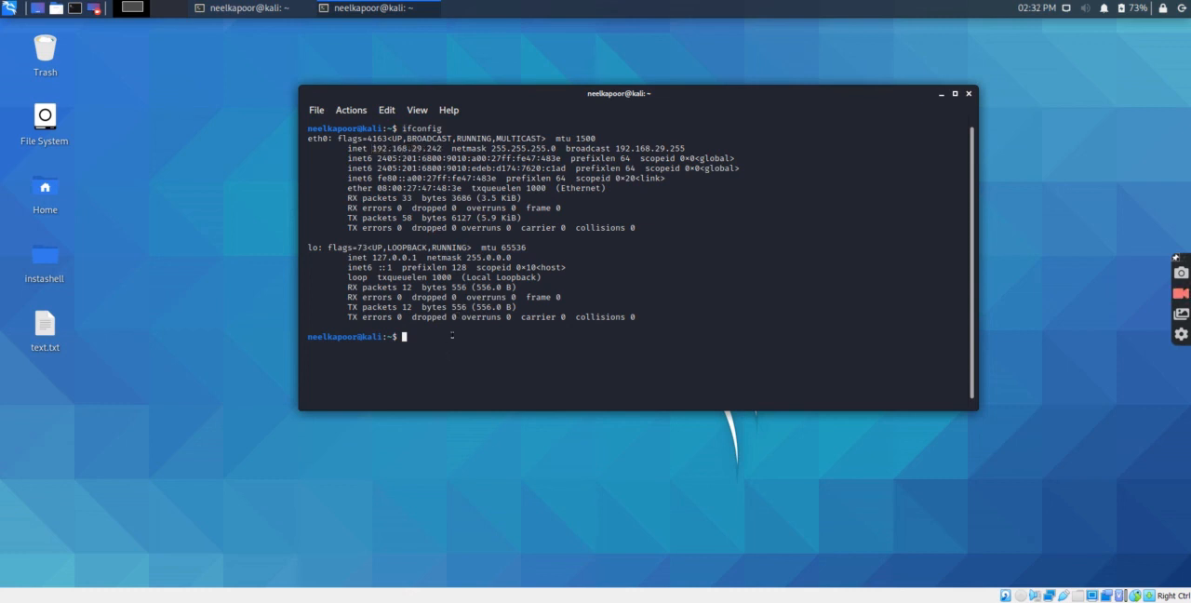
type("thanks fo")
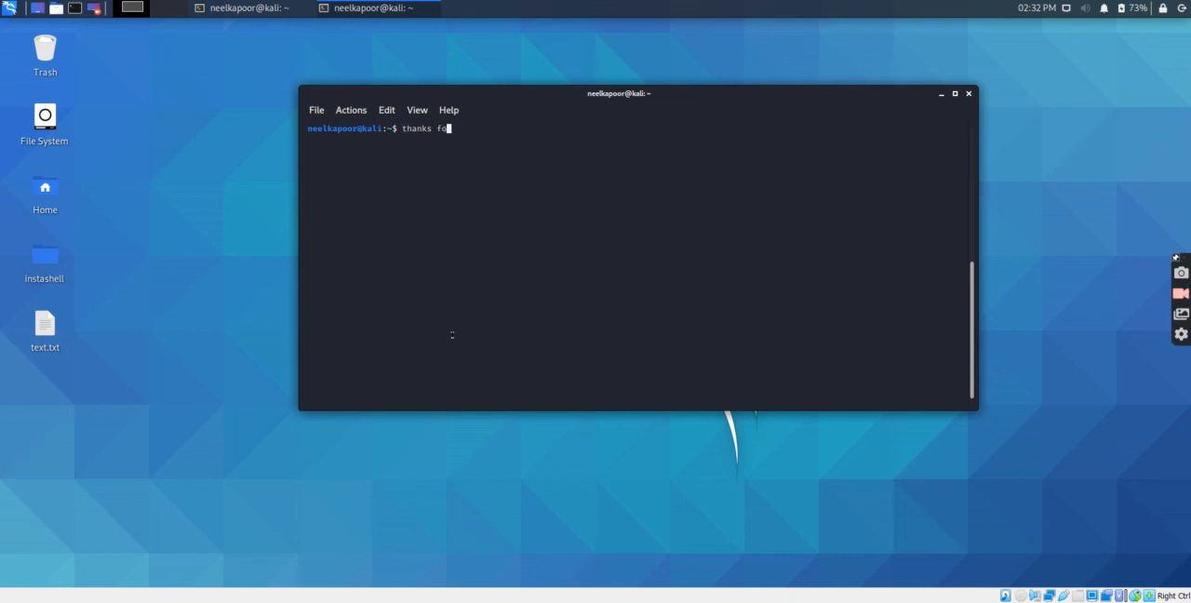